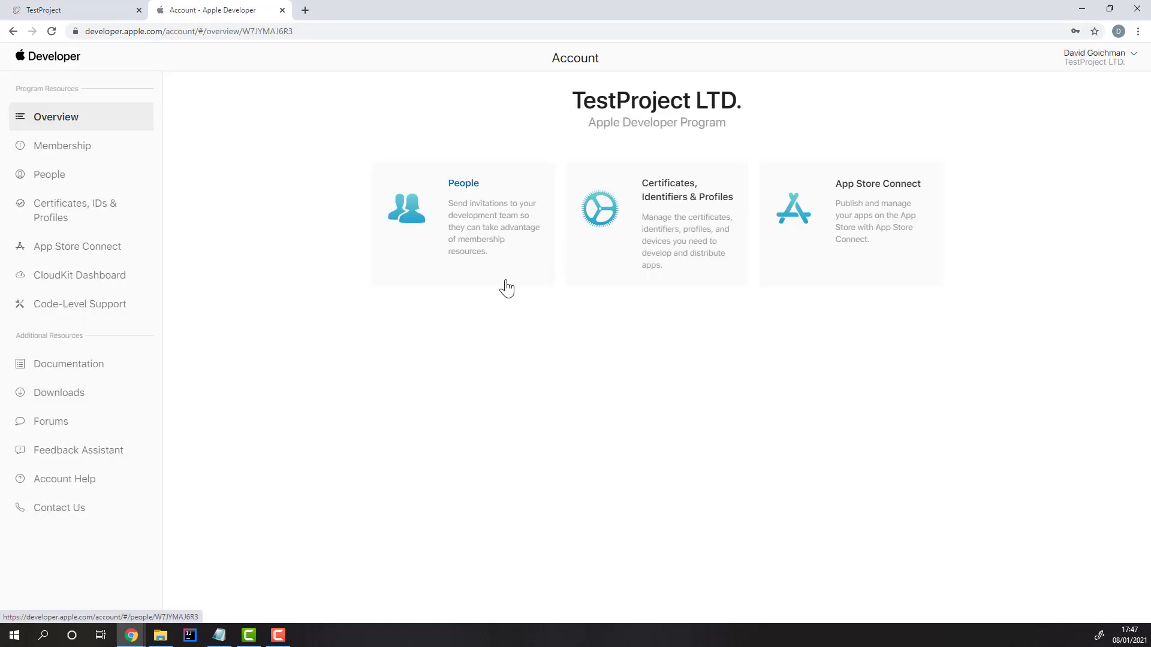
# Step: Switch to the Apple Developer account overview to look up the TestProject LTD. Team ID
pyautogui.click(70, 10)
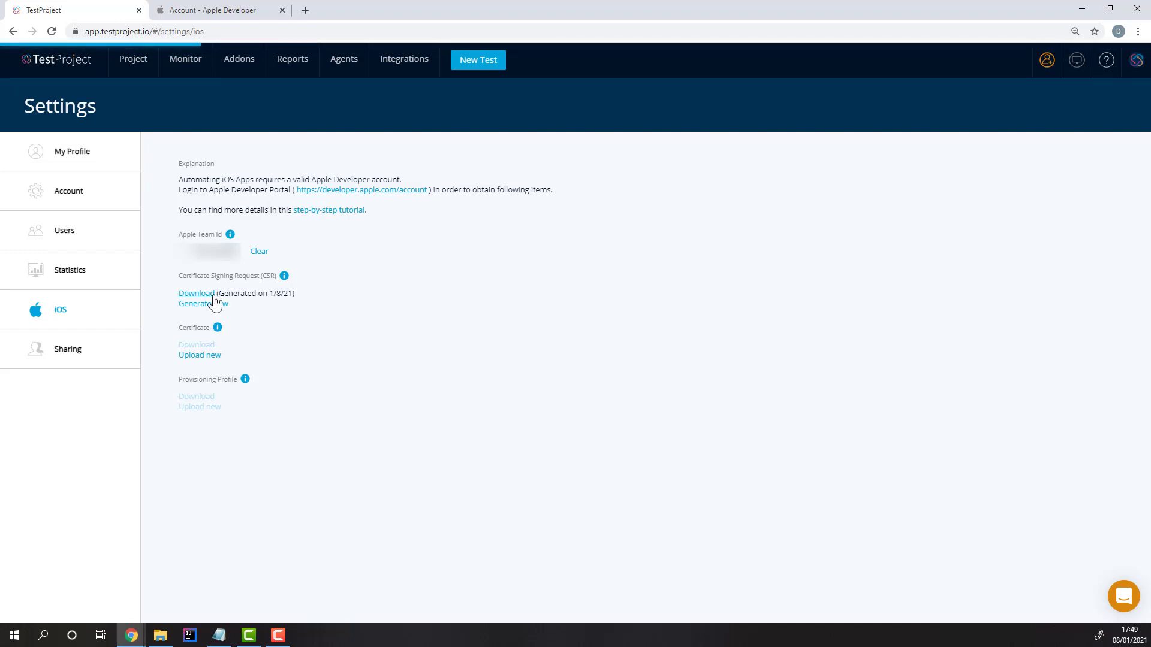
# Step: Download the generated Certificate Signing Request from TestProject's iOS settings
pyautogui.click(199, 355)
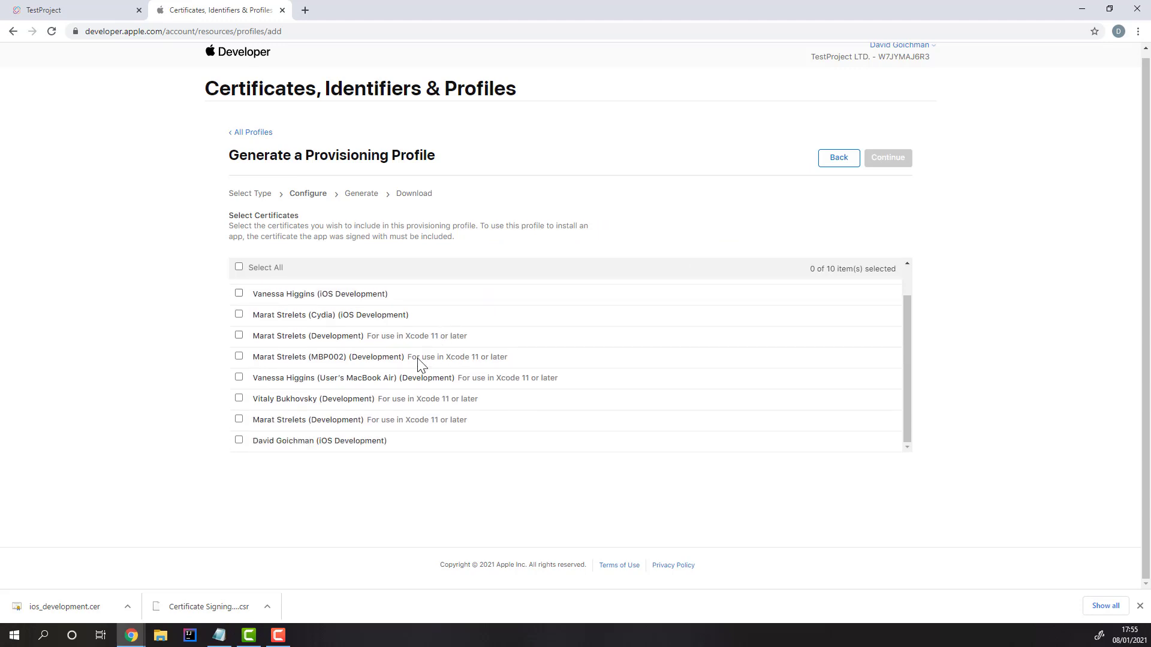
# Step: Select the iOS Development certificate and all 20 devices for the new provisioning profile
pyautogui.click(887, 157)
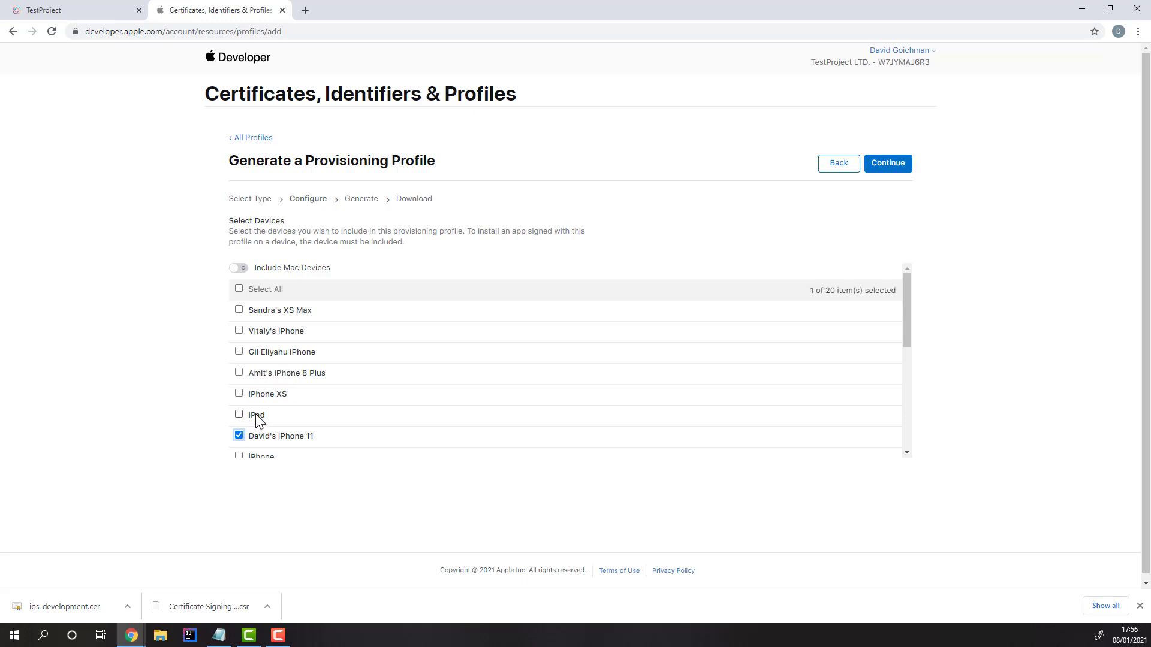
pyautogui.click(887, 163)
pyautogui.write('tES')
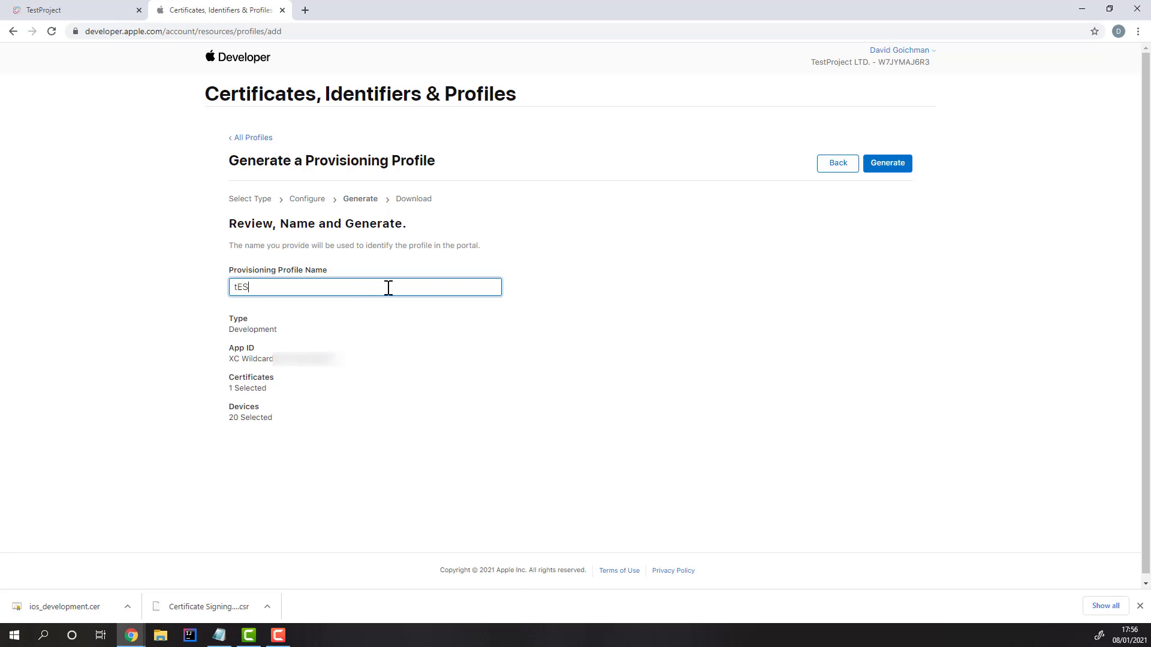
# Step: Name the profile 'TestProject Provisioning Profile' and generate it
pyautogui.write('TestProject Provisioning Profile')
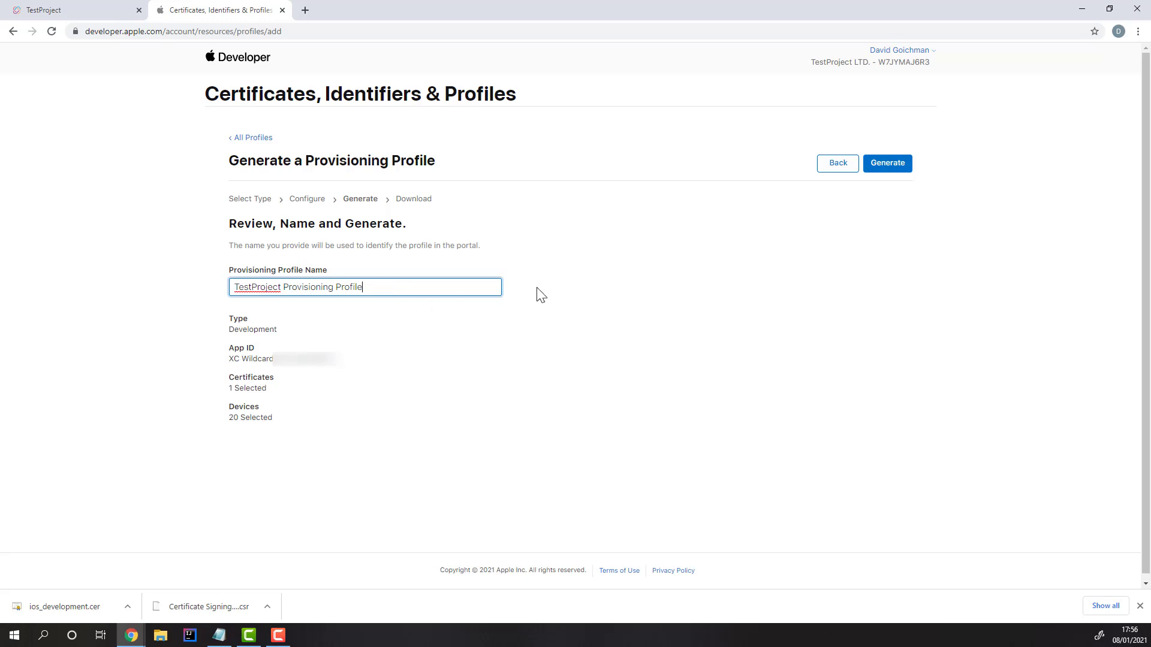
pyautogui.click(70, 10)
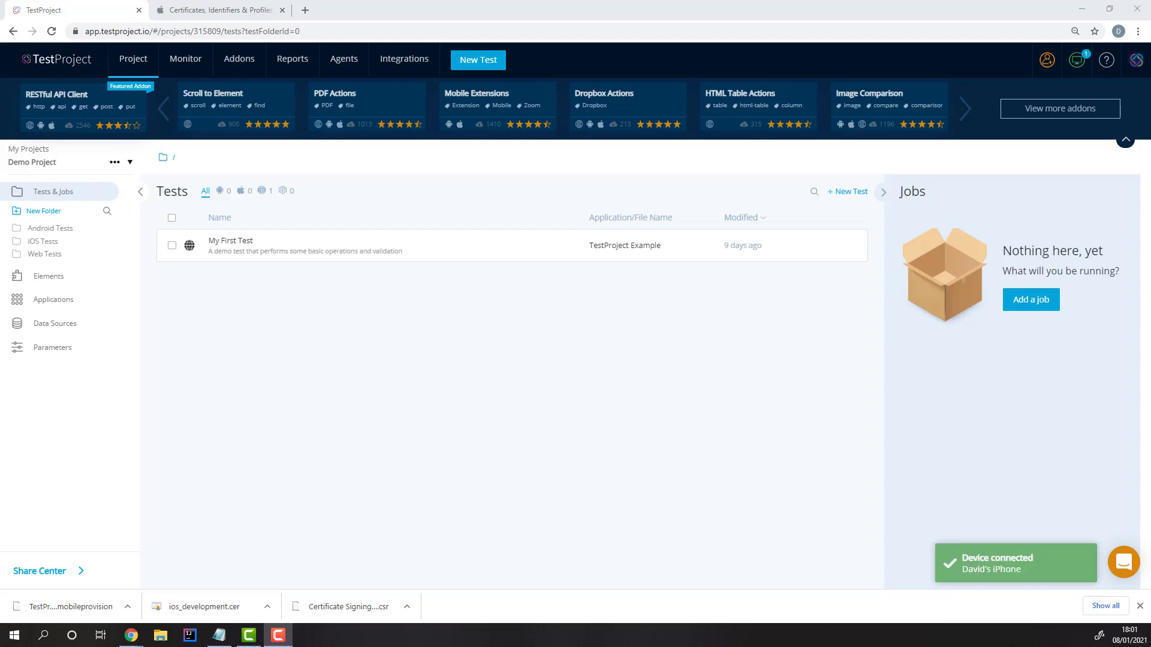